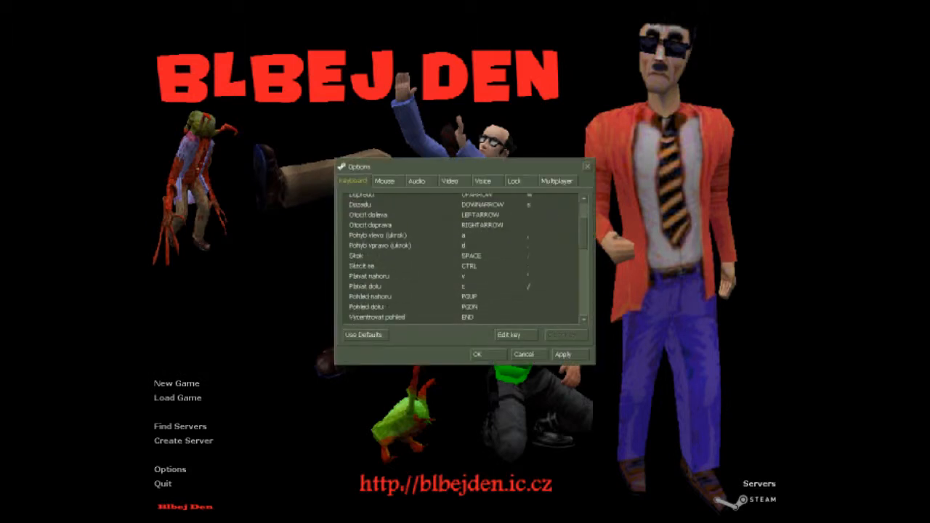
# Browse the Mouse, Video, Lock and Voice options pages, ending on the Multiplayer page
pyautogui.scroll(-3)
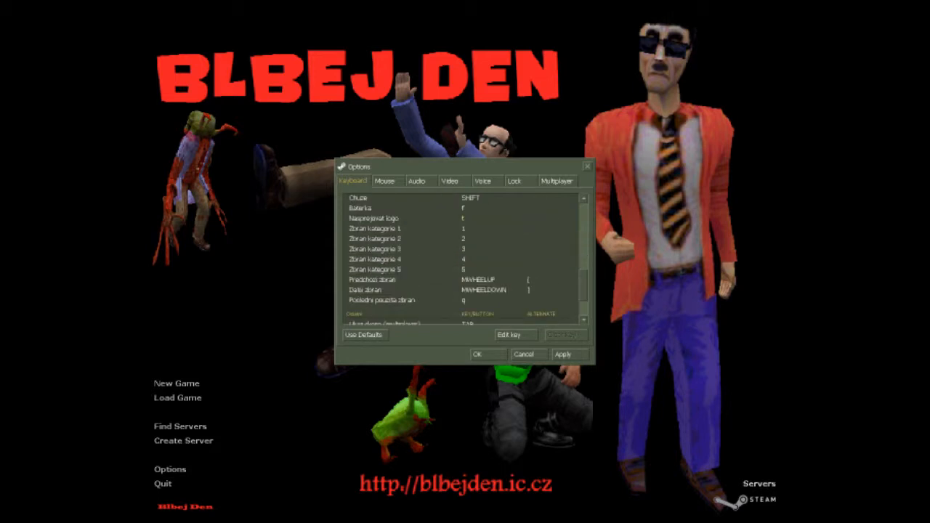
pyautogui.click(386, 180)
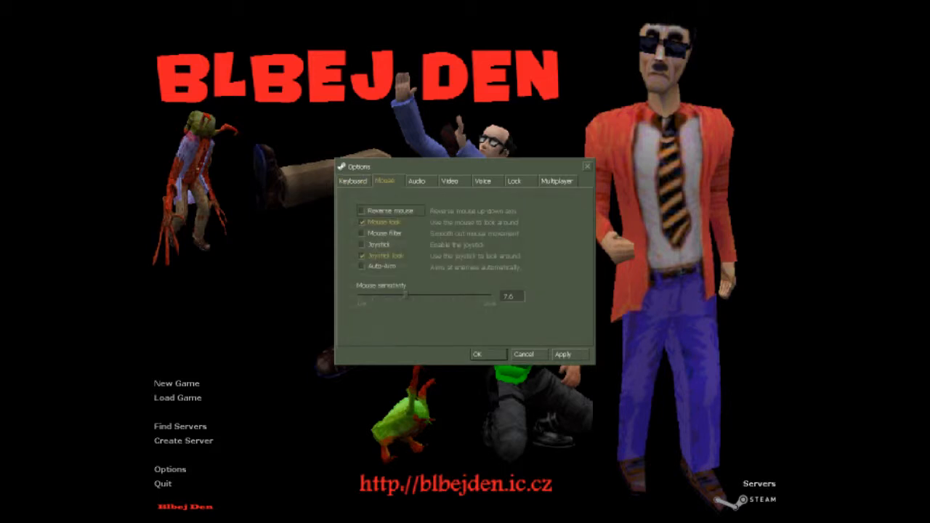
pyautogui.click(450, 180)
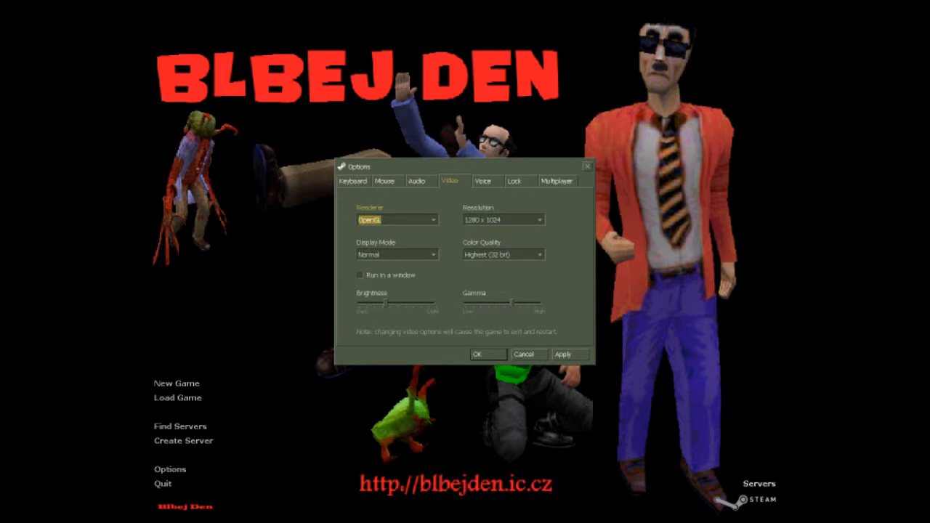
pyautogui.click(516, 180)
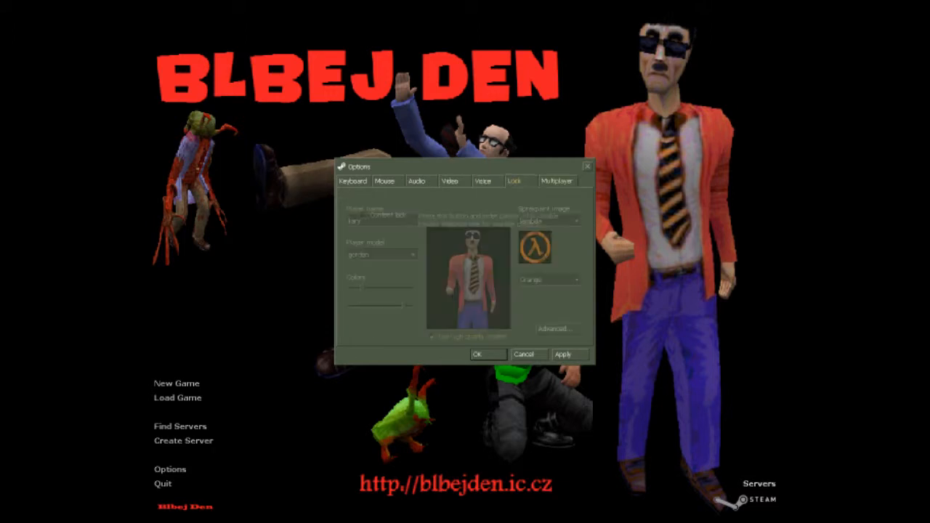
pyautogui.click(483, 181)
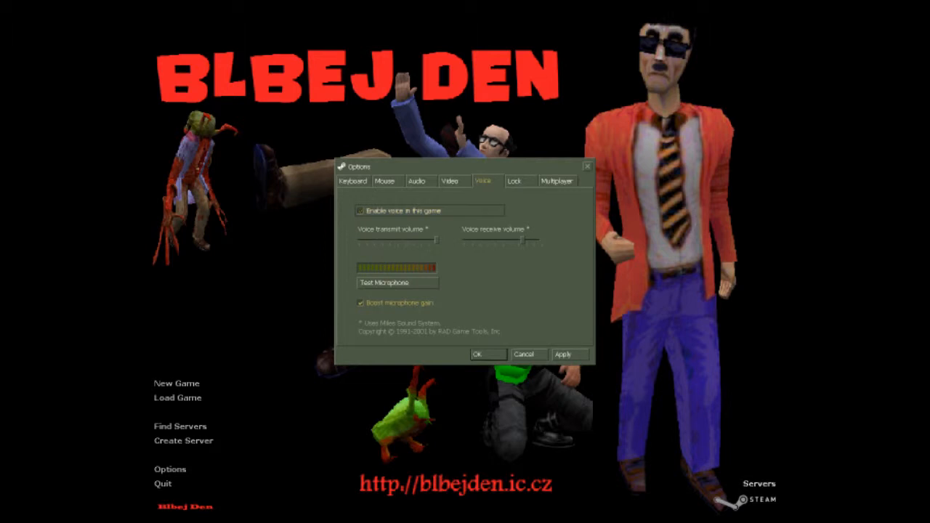
pyautogui.click(556, 180)
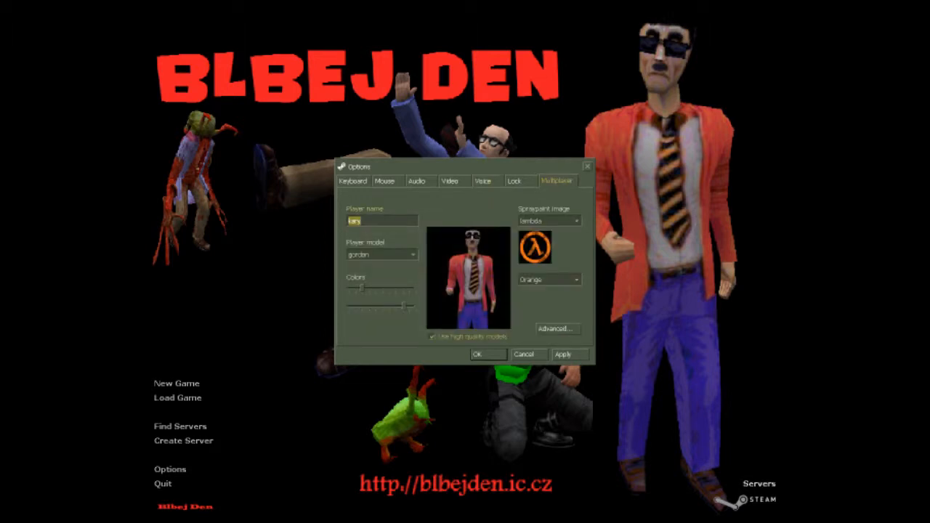
# Set player name Marty!, player model gordon.mdl and the smiley spray image
pyautogui.write('Mj')
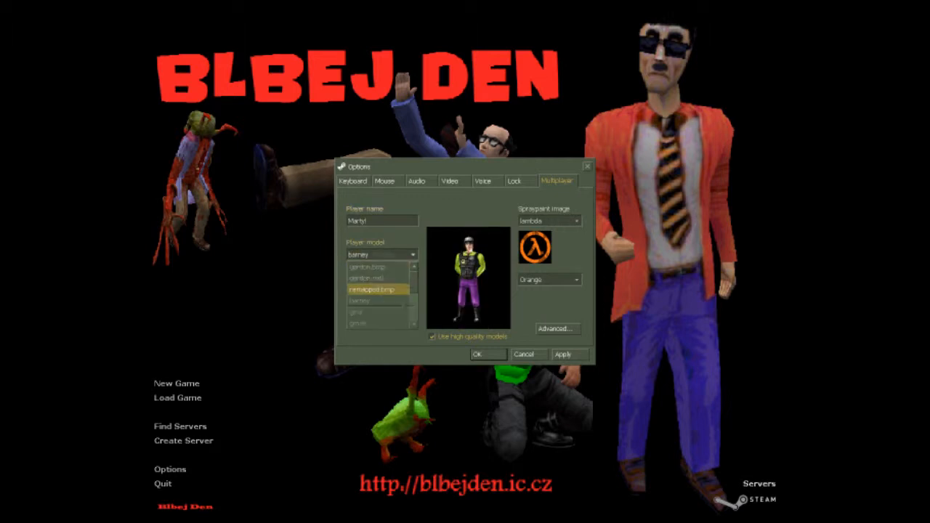
pyautogui.click(376, 277)
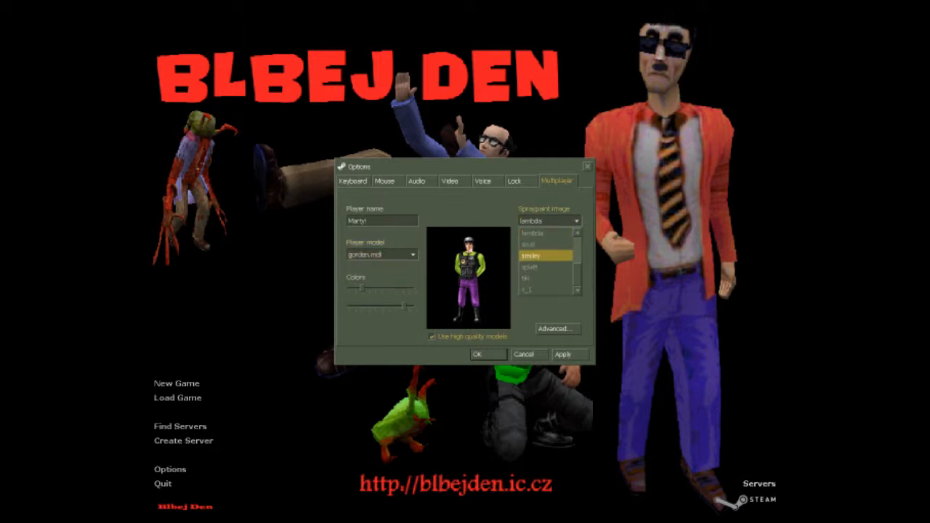
pyautogui.click(544, 255)
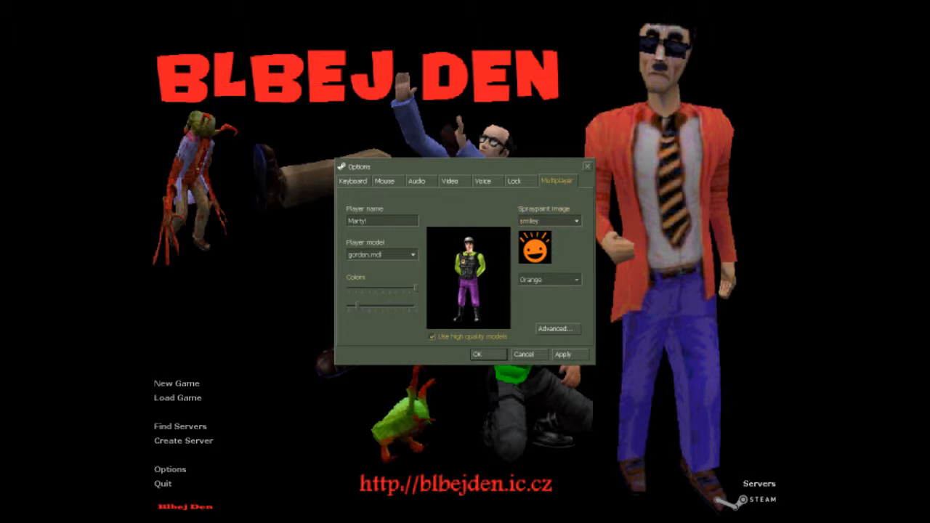
# Start a new game on Medium difficulty
pyautogui.click(568, 354)
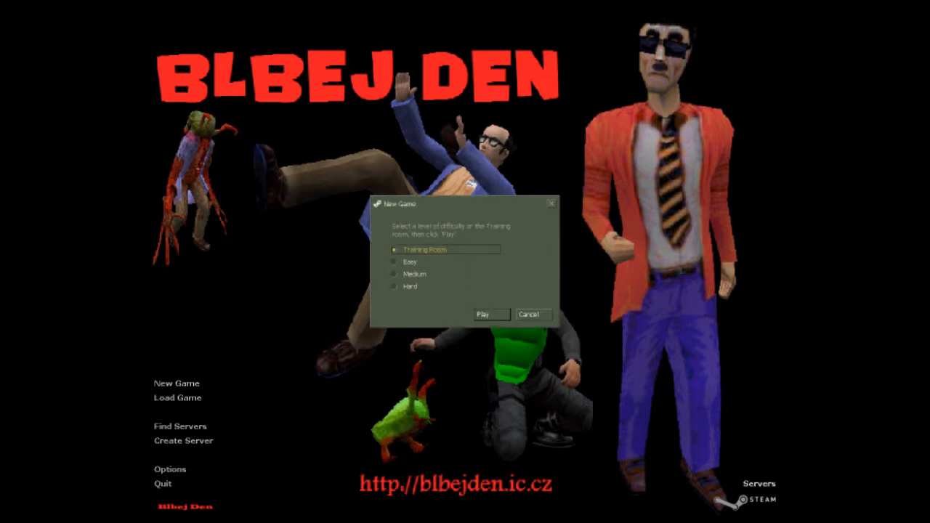
pyautogui.click(394, 274)
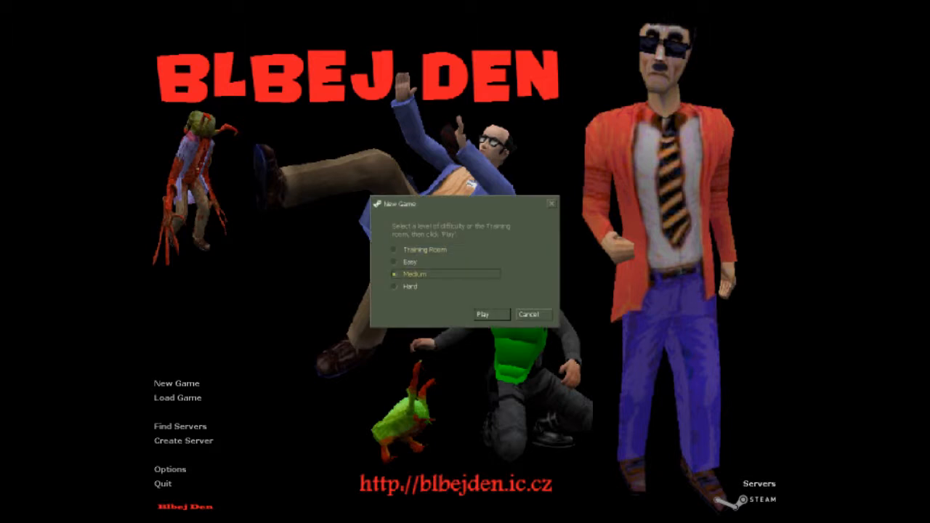
pyautogui.click(482, 314)
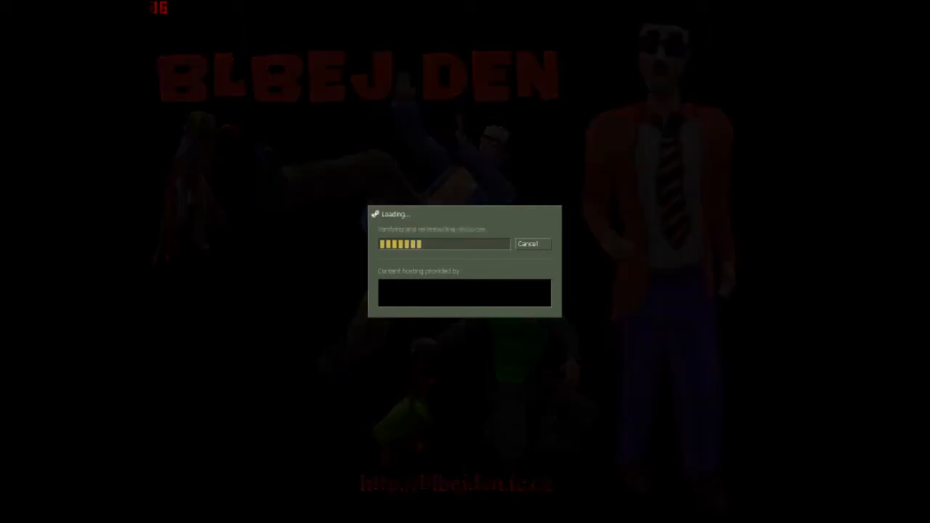